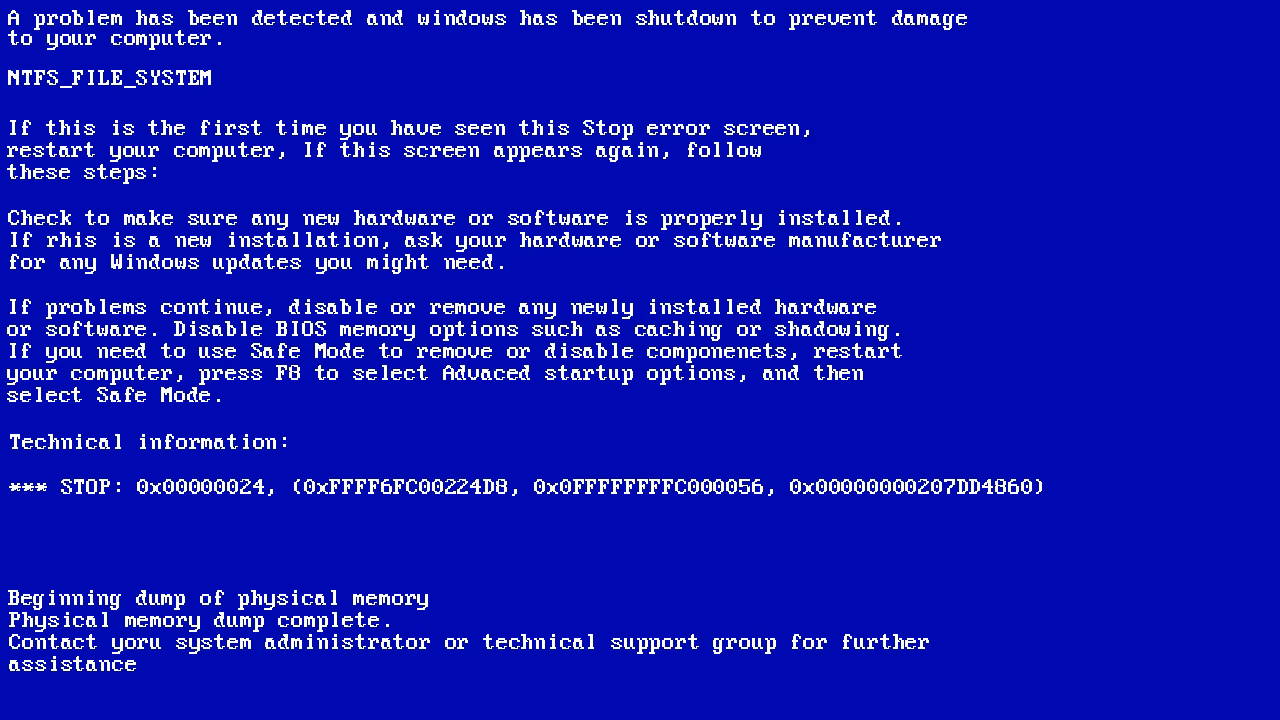
# Interrupt the restart with F8 to request the advanced startup options
pyautogui.press('f8')
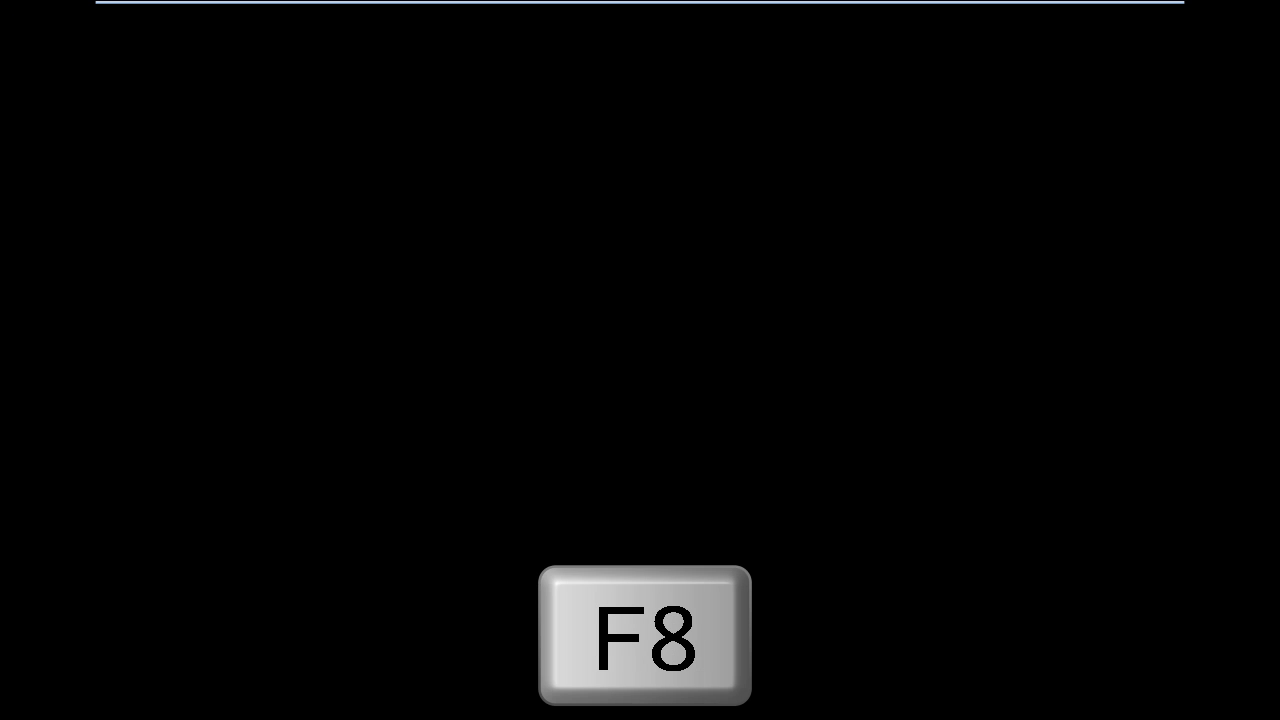
# Choose Safe Mode with Command Prompt from Advanced Boot Options and boot into it
pyautogui.press('f8')
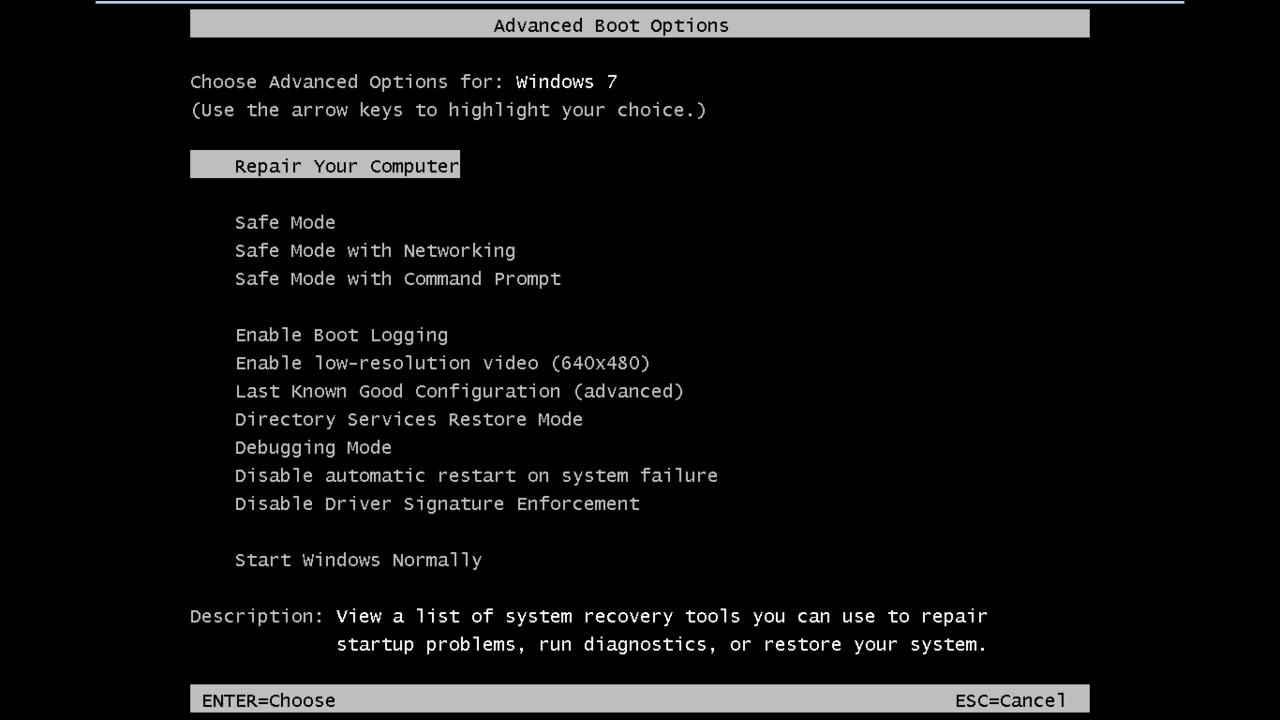
pyautogui.press('down')
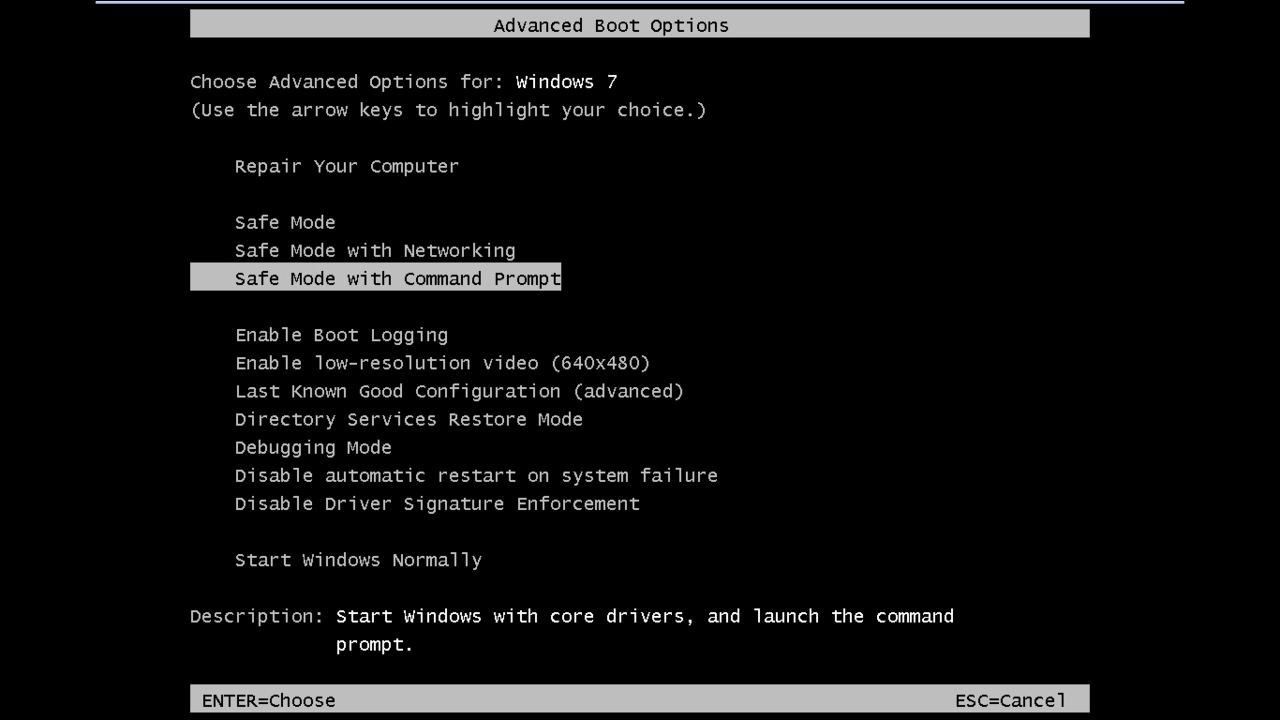
pyautogui.press('Return')
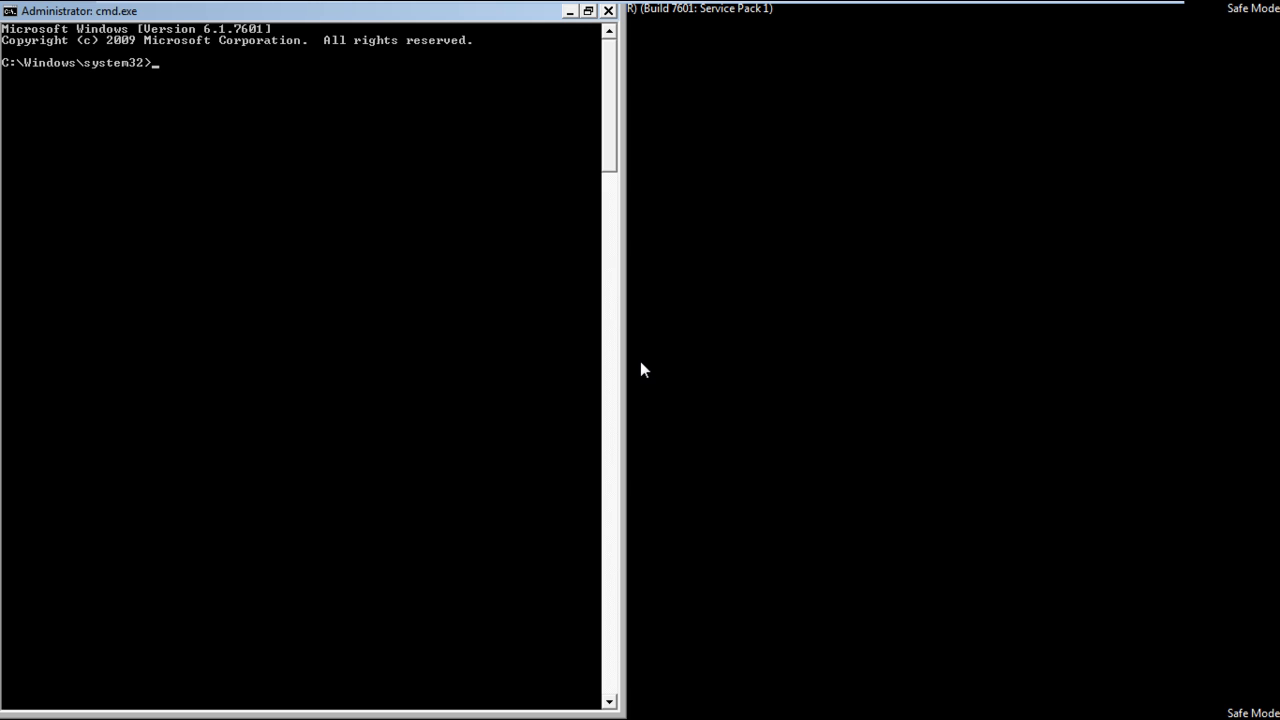
# Run chkdsk c: /f /r and answer Y to schedule it for the next restart
pyautogui.write('chkdsk')
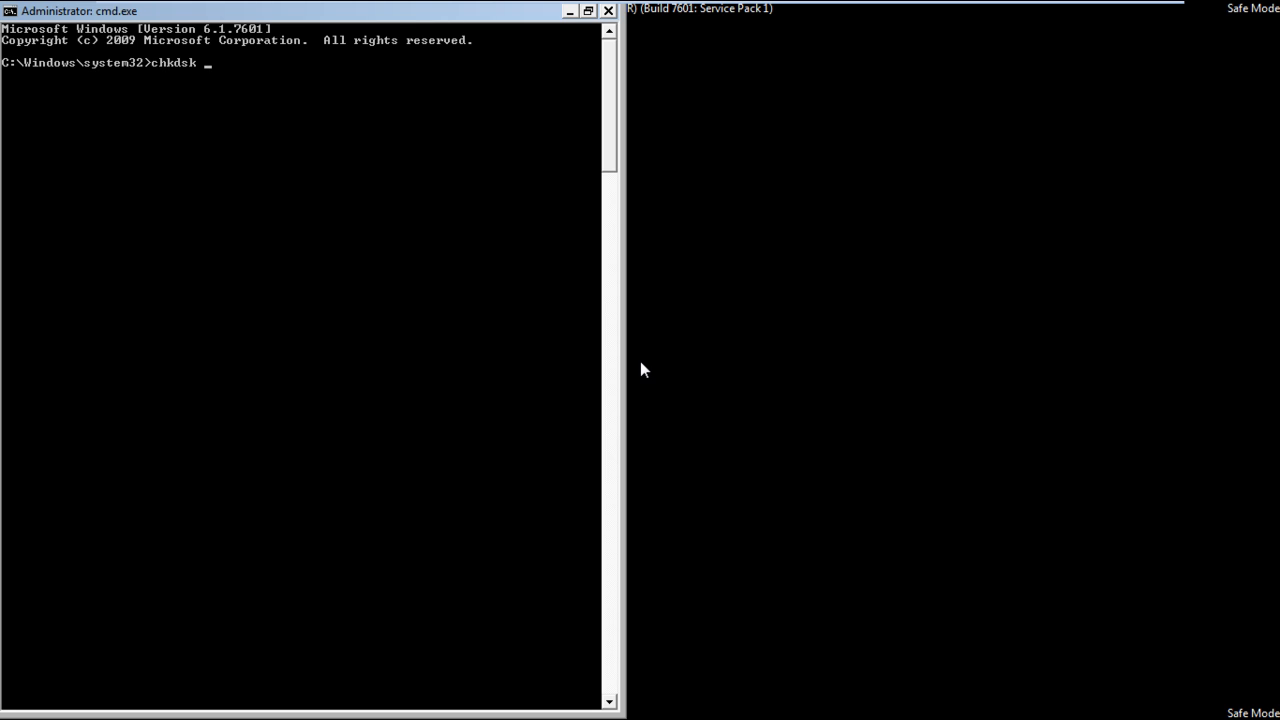
pyautogui.write('c:')
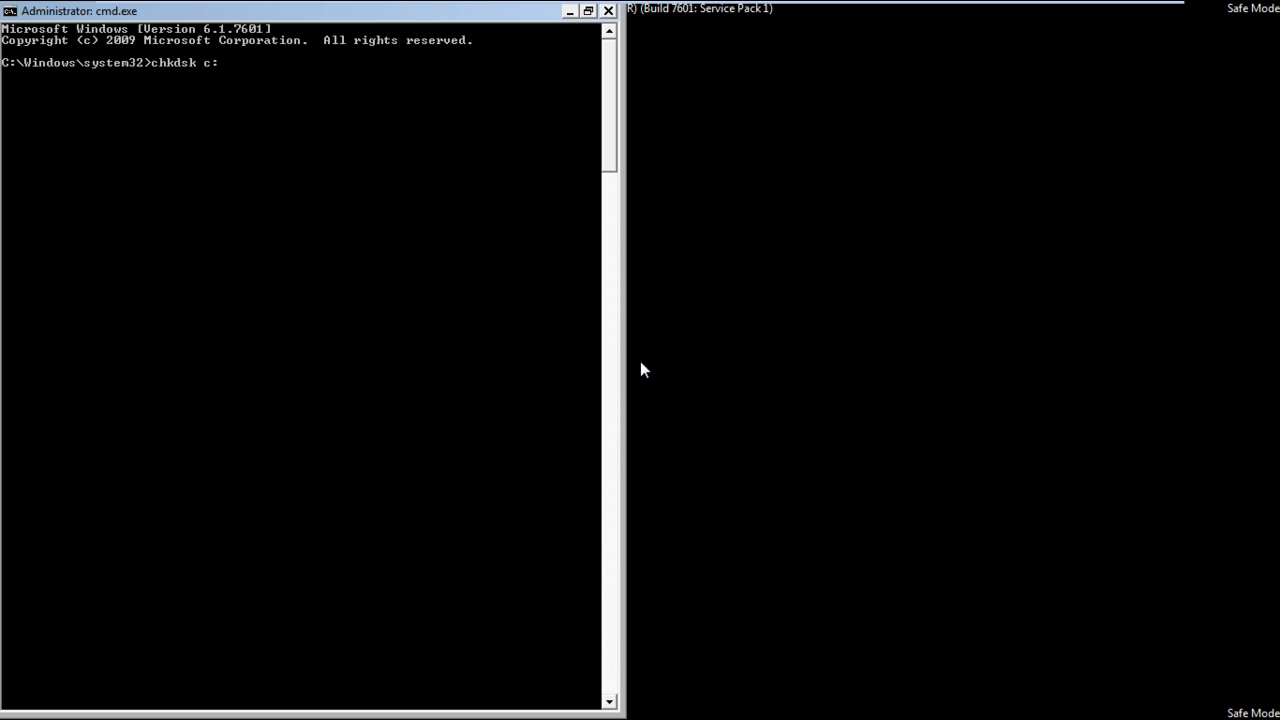
pyautogui.write('/f /r')
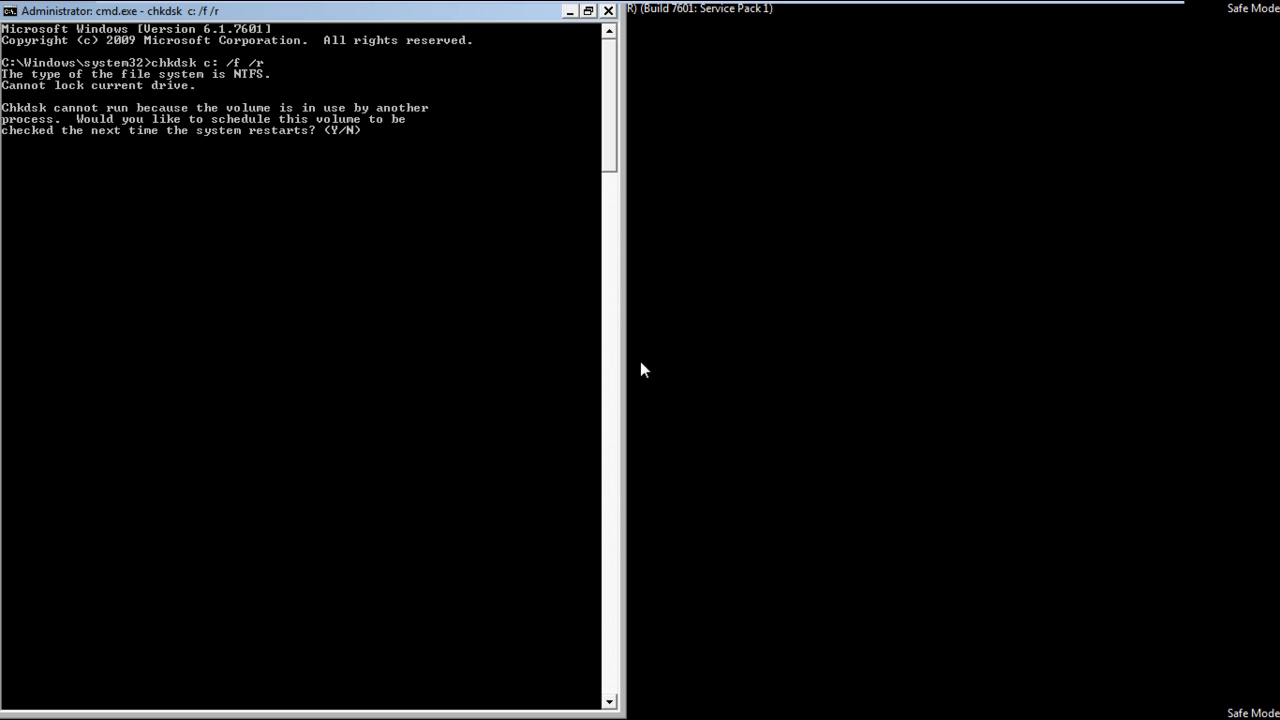
pyautogui.write('y')
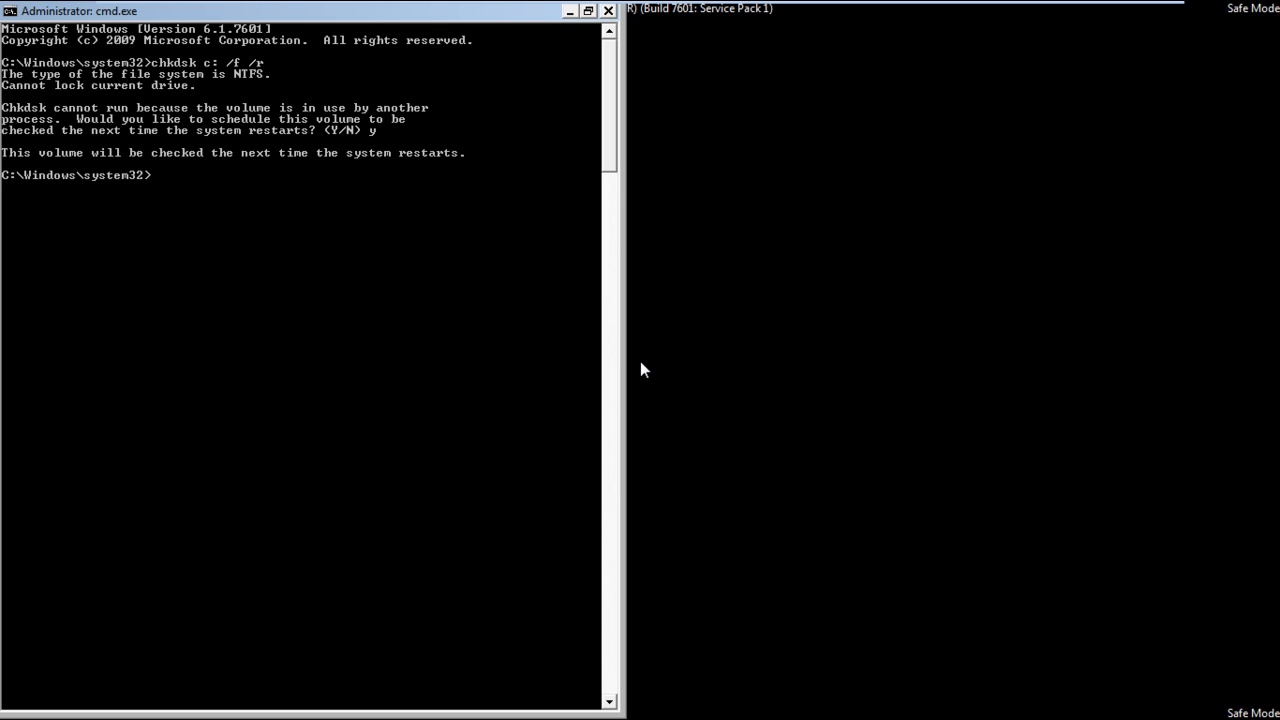
# Enter shutdown -r -t 0 to restart the machine immediately
pyautogui.write('shutdown')
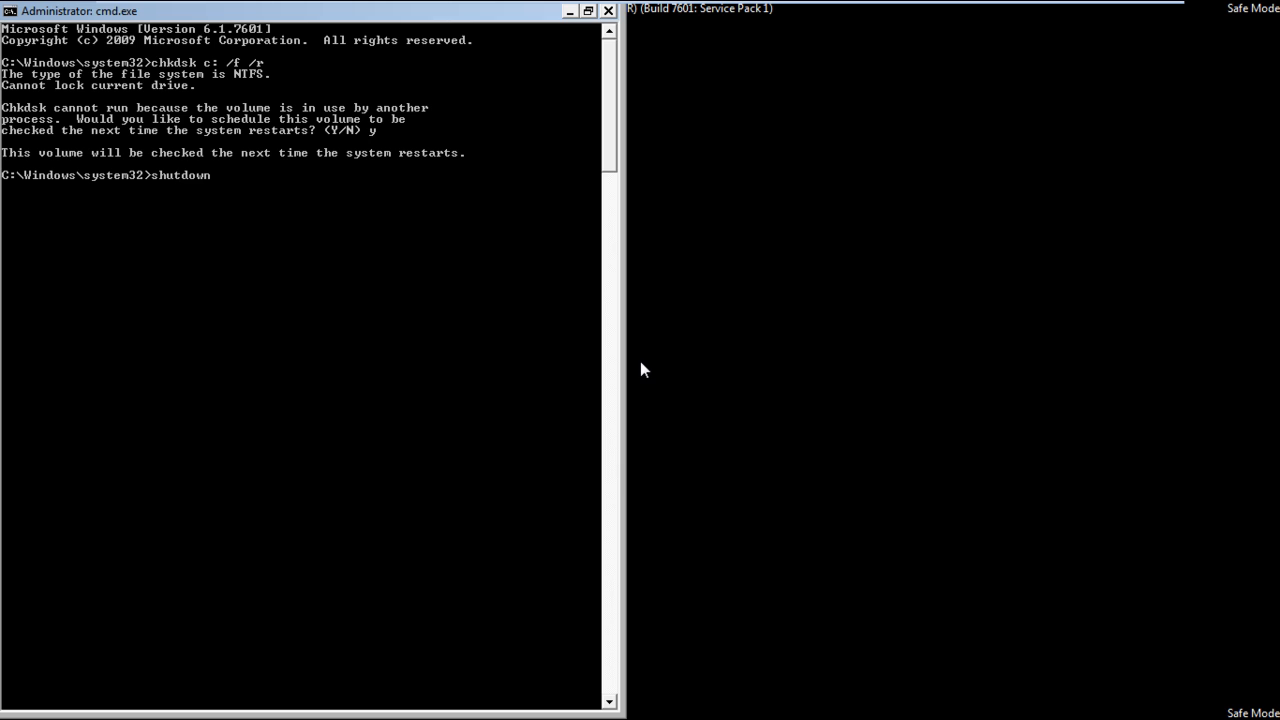
pyautogui.write('-r -t 0')
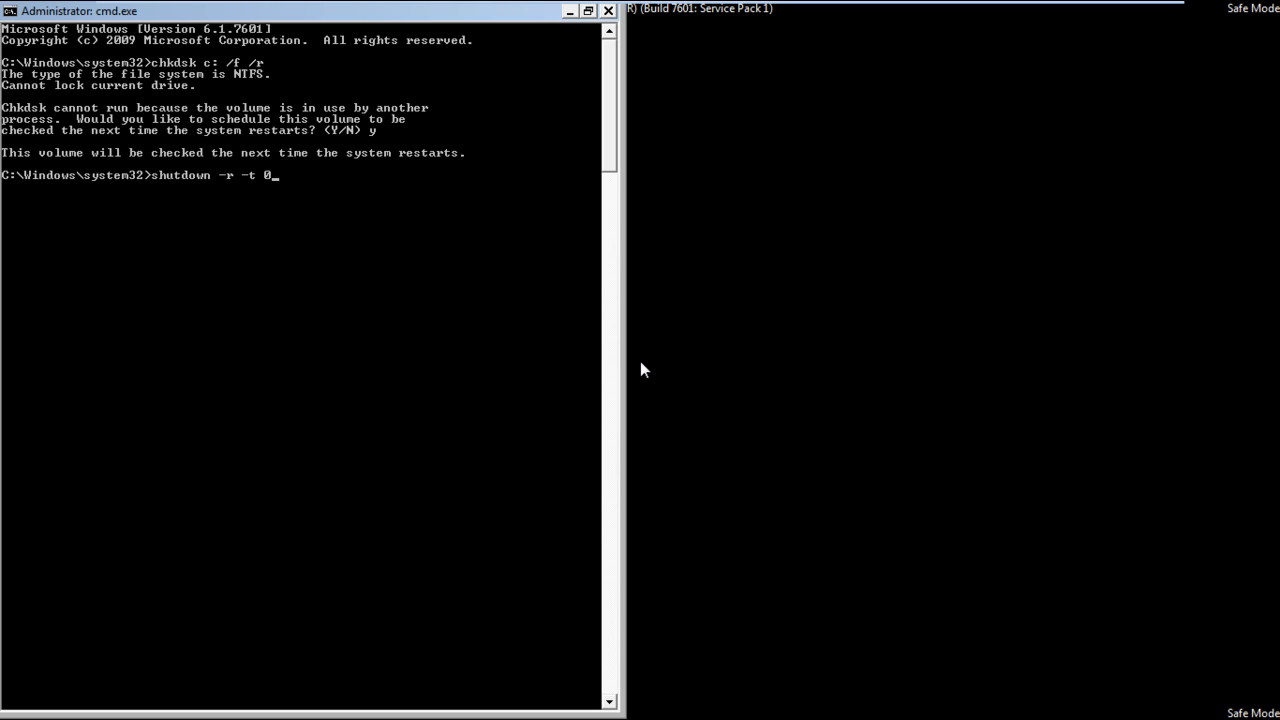